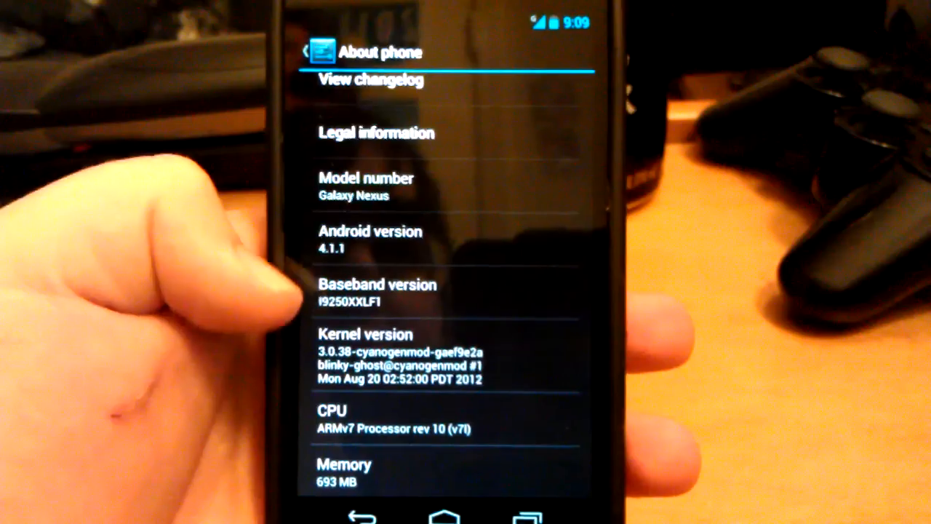
Browse the settings list and look through the homescreen launcher settings
{"action": "scroll", "scroll_direction": "down", "scroll_amount": 3}
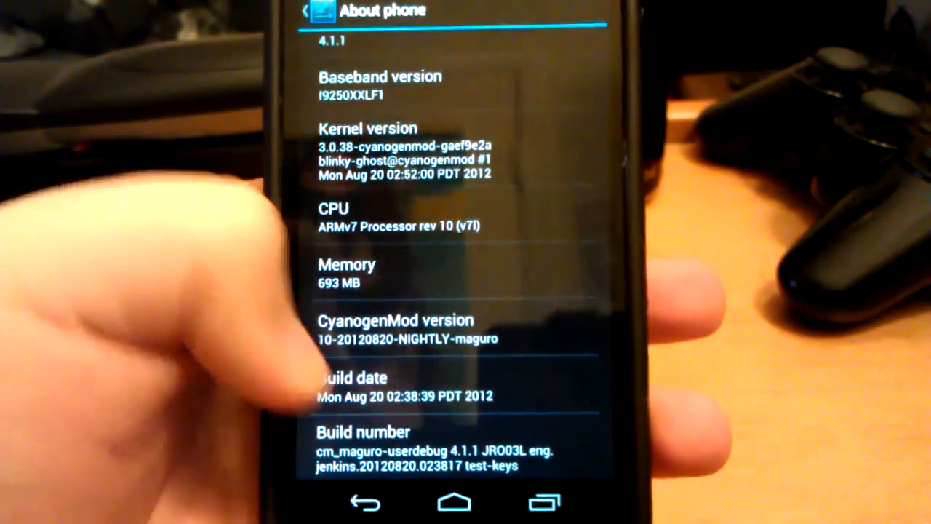
{"action": "scroll", "scroll_direction": "up", "scroll_amount": 3}
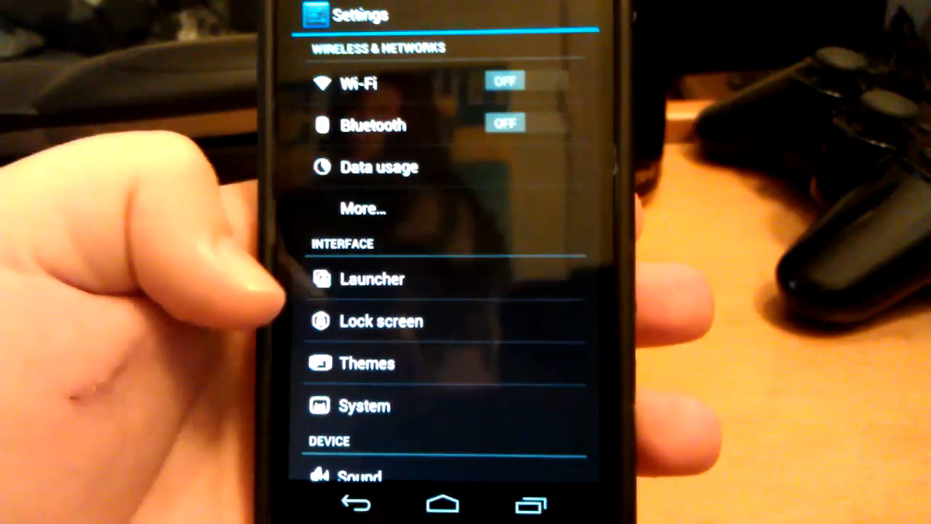
{"action": "left_click", "coordinate": [372, 279]}
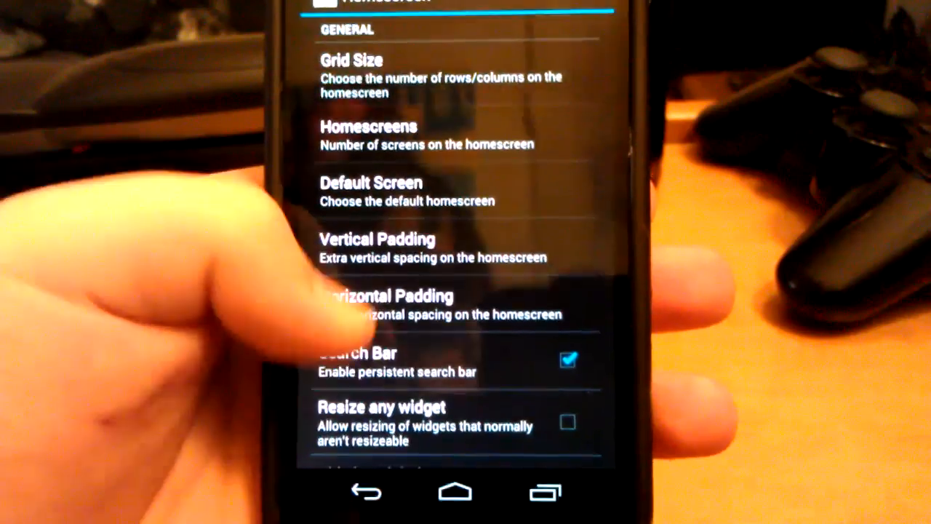
{"action": "scroll", "scroll_direction": "down", "scroll_amount": 3}
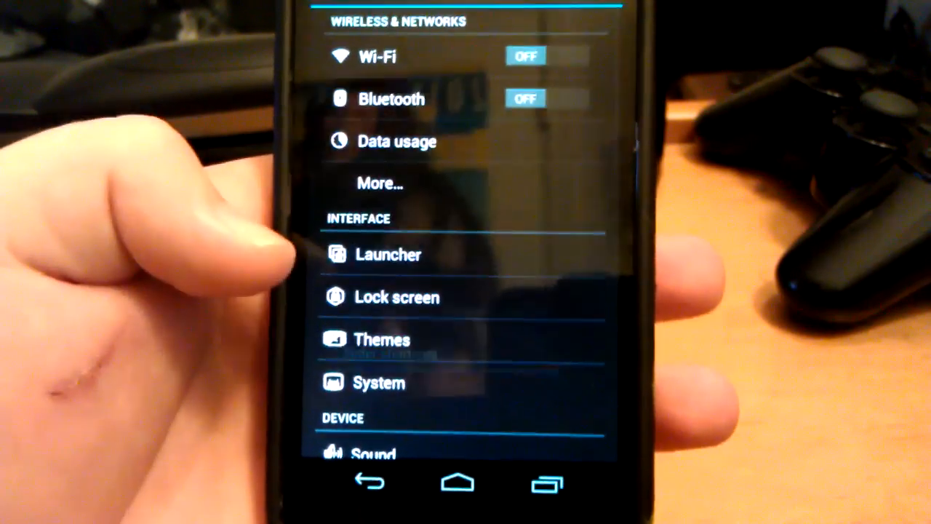
Enable Display weather on the lock screen and reach the custom application chooser
{"action": "left_click", "coordinate": [397, 297]}
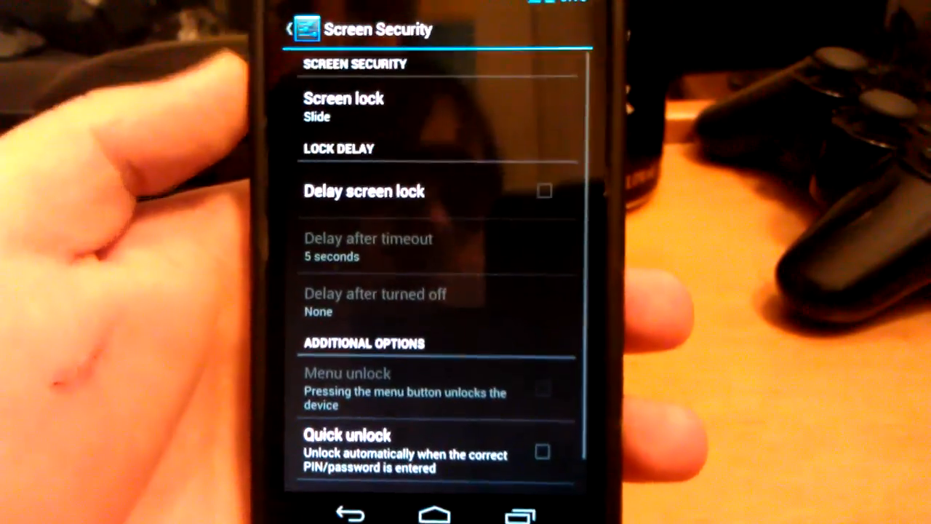
{"action": "left_click", "coordinate": [343, 108]}
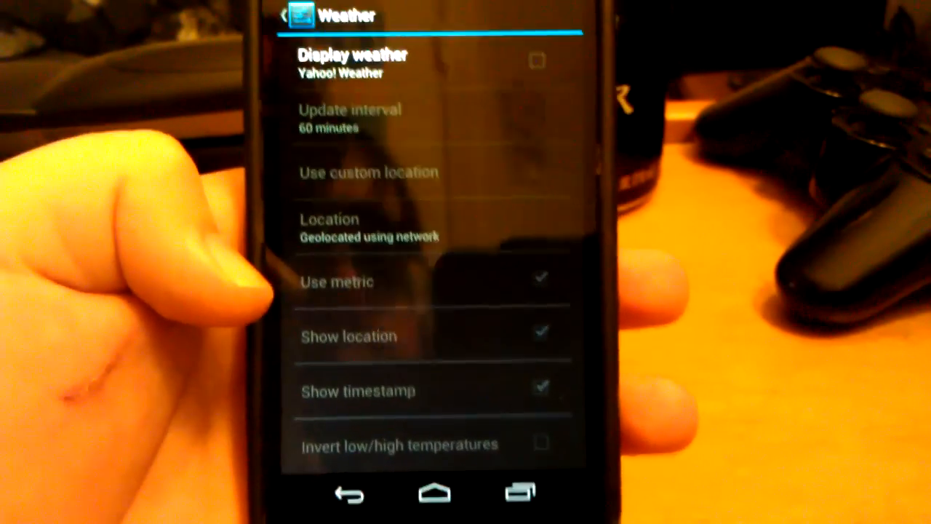
{"action": "left_click", "coordinate": [537, 61]}
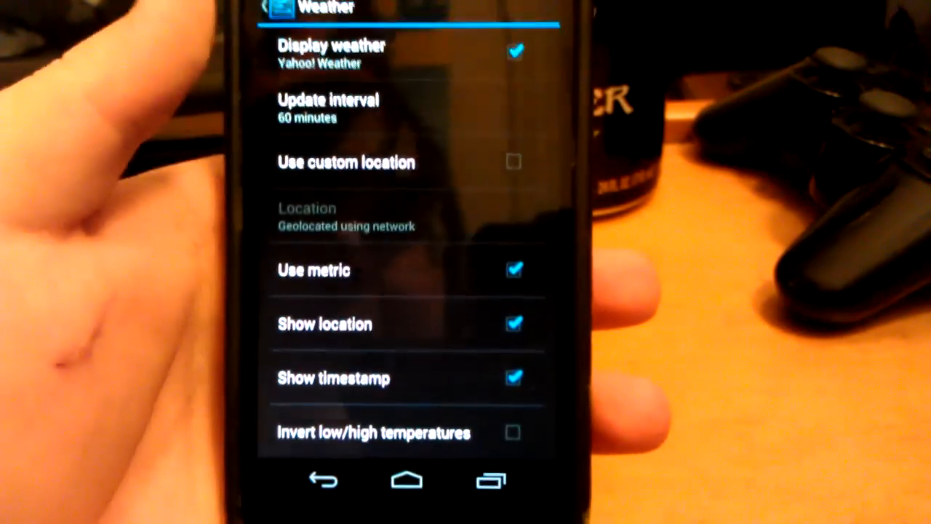
{"action": "left_click", "coordinate": [328, 108]}
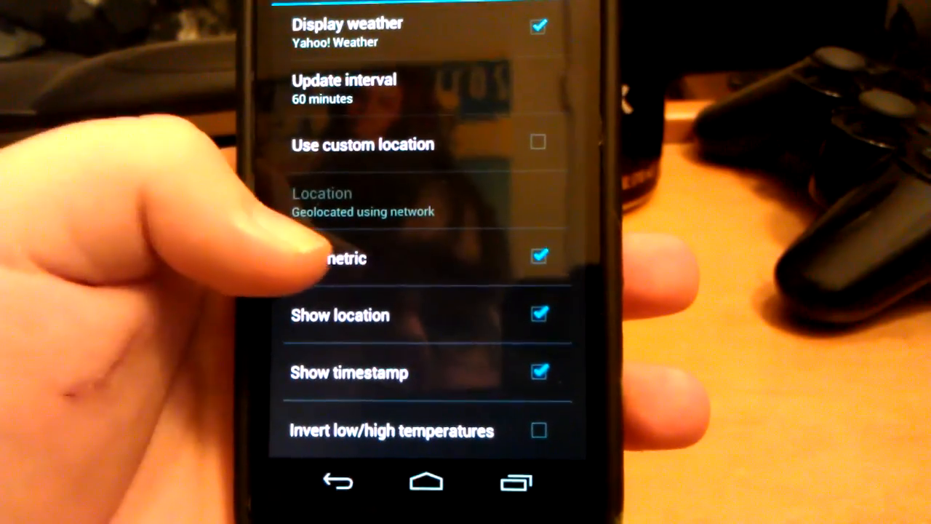
{"action": "left_click", "coordinate": [538, 256]}
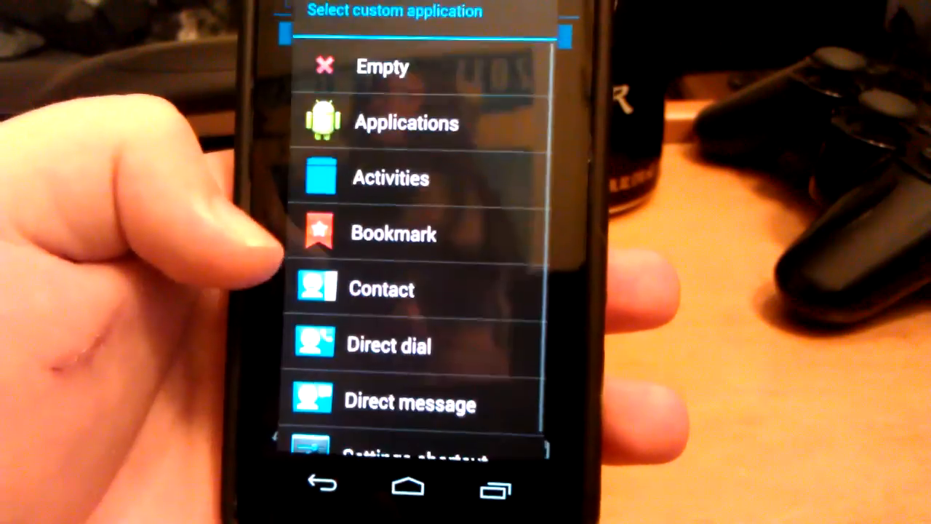
Choose an app activity as a lock screen shortcut and view its icon source options
{"action": "left_click", "coordinate": [391, 178]}
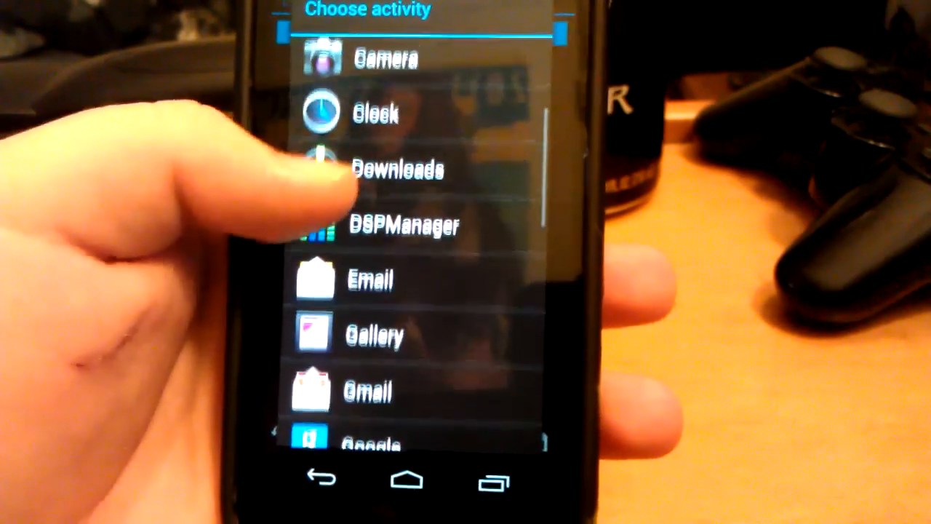
{"action": "scroll", "scroll_direction": "down", "scroll_amount": 3}
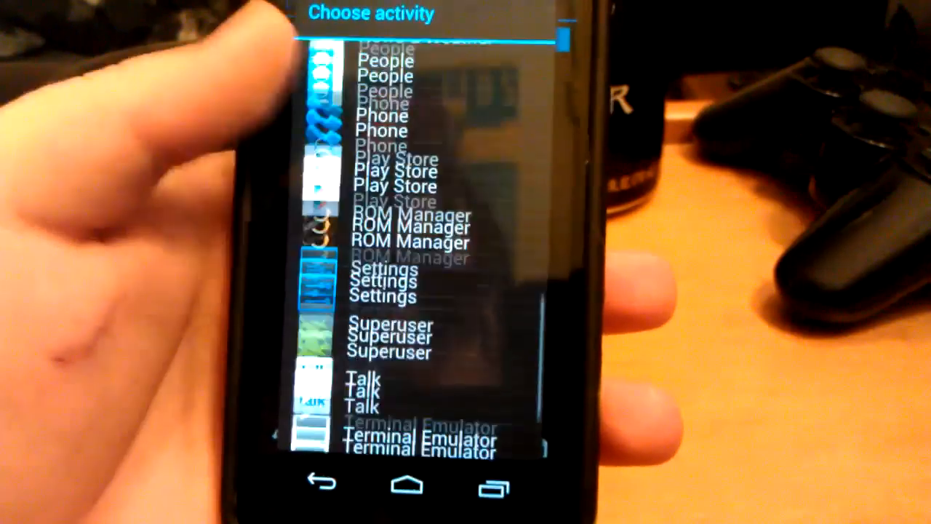
{"action": "left_click", "coordinate": [381, 129]}
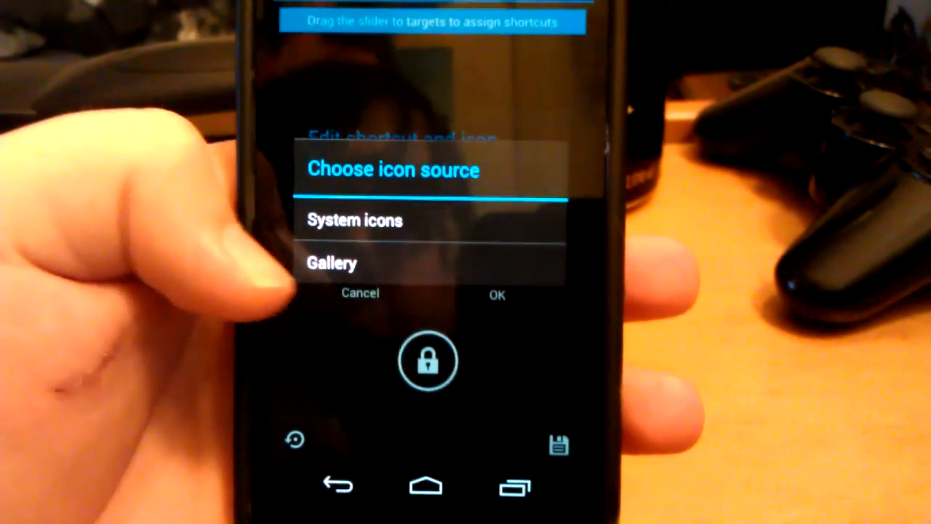
{"action": "left_click", "coordinate": [355, 221]}
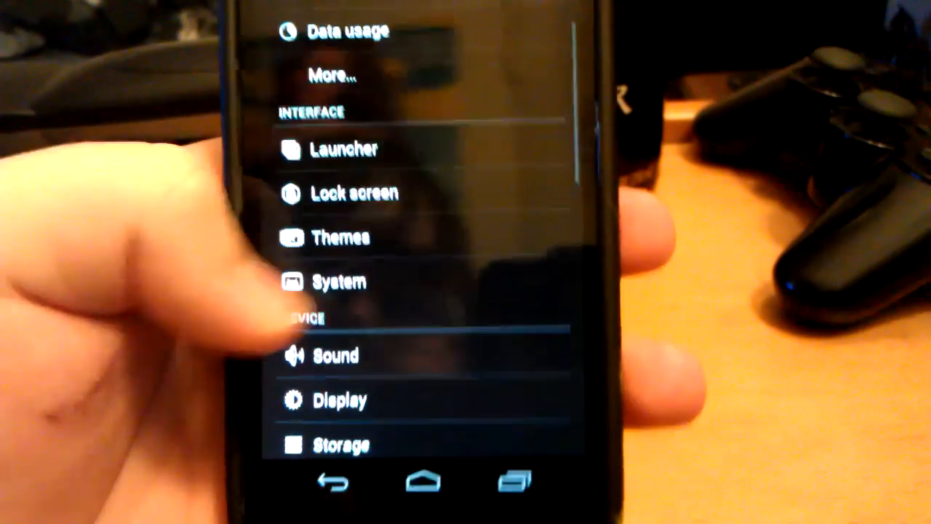
In System > Status bar, set the clock's AM/PM style to Small
{"action": "left_click", "coordinate": [337, 283]}
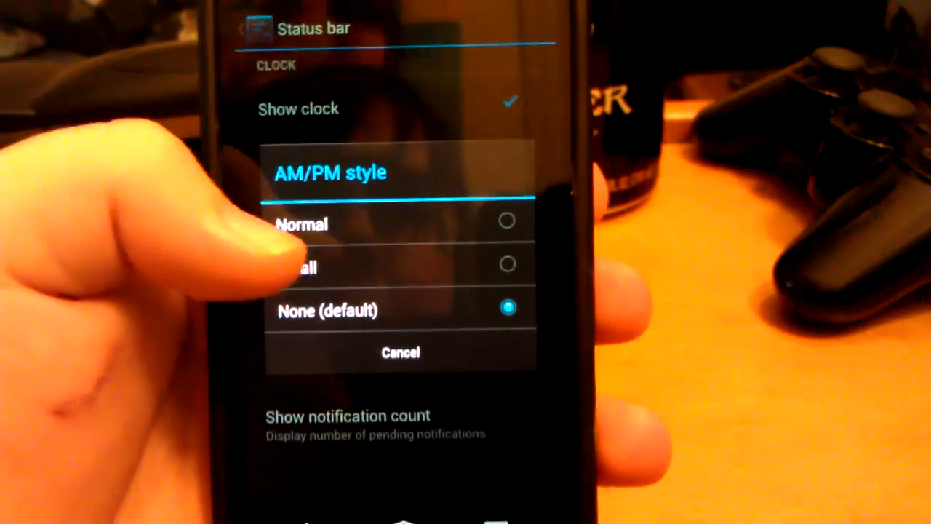
{"action": "left_click", "coordinate": [400, 352]}
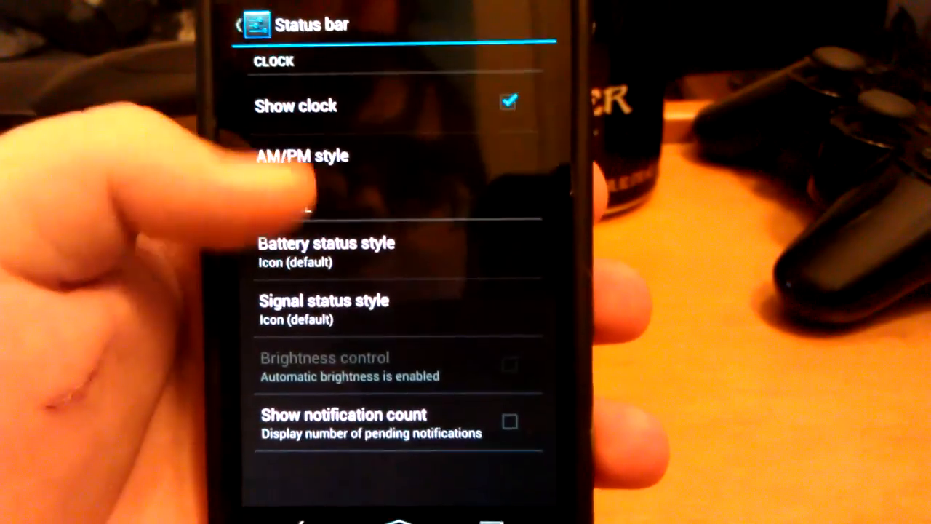
{"action": "left_click", "coordinate": [301, 156]}
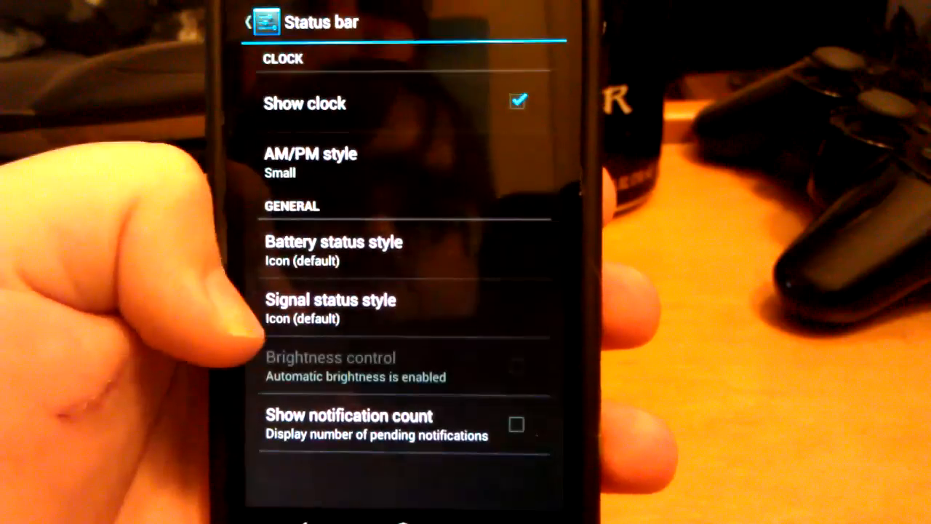
{"action": "left_click", "coordinate": [311, 160]}
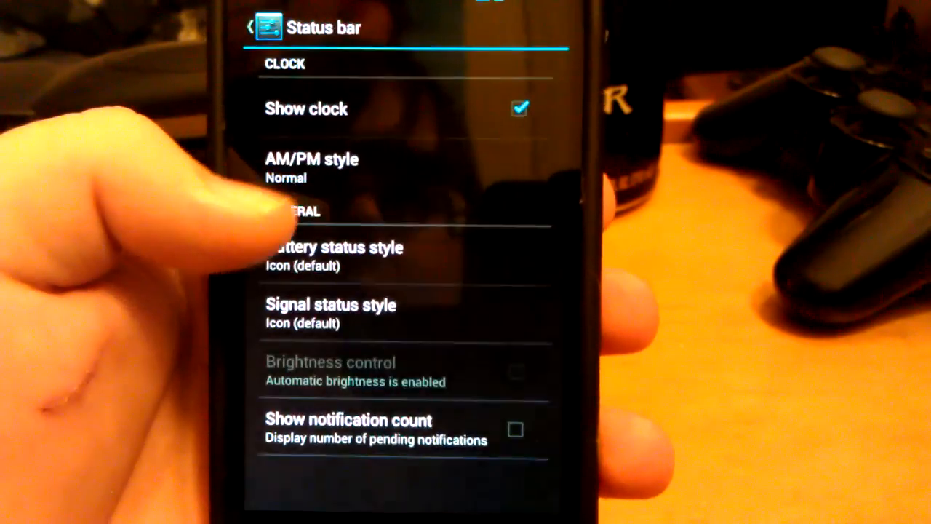
{"action": "left_click", "coordinate": [313, 168]}
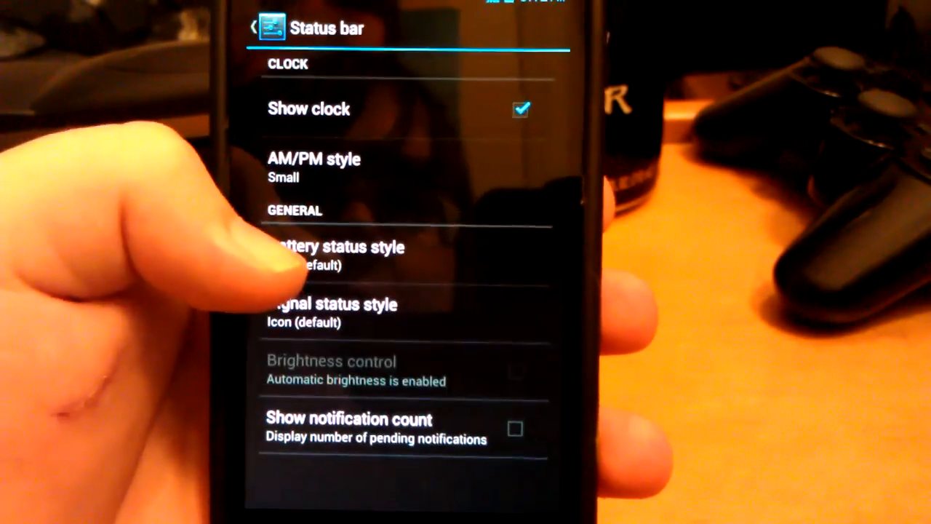
Set the battery status style to Percentage and go back to the System list
{"action": "left_click", "coordinate": [315, 167]}
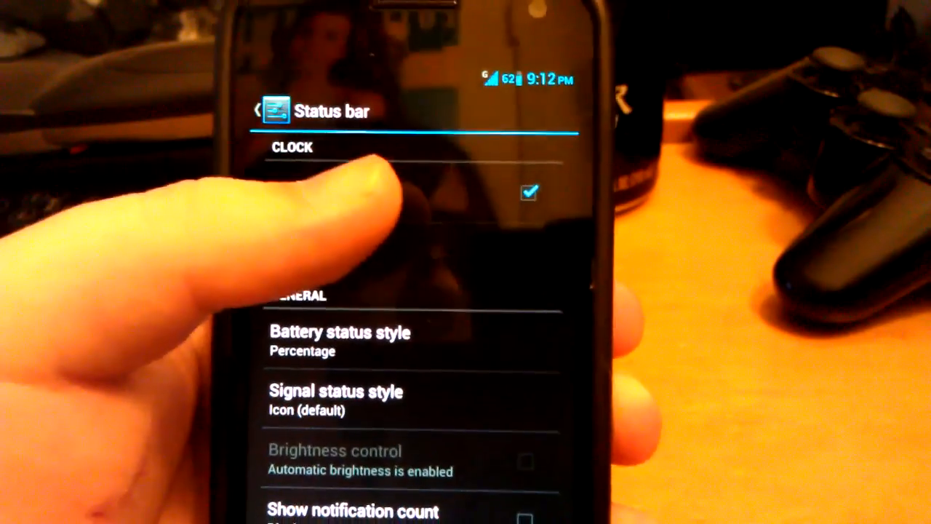
{"action": "left_click", "coordinate": [335, 390]}
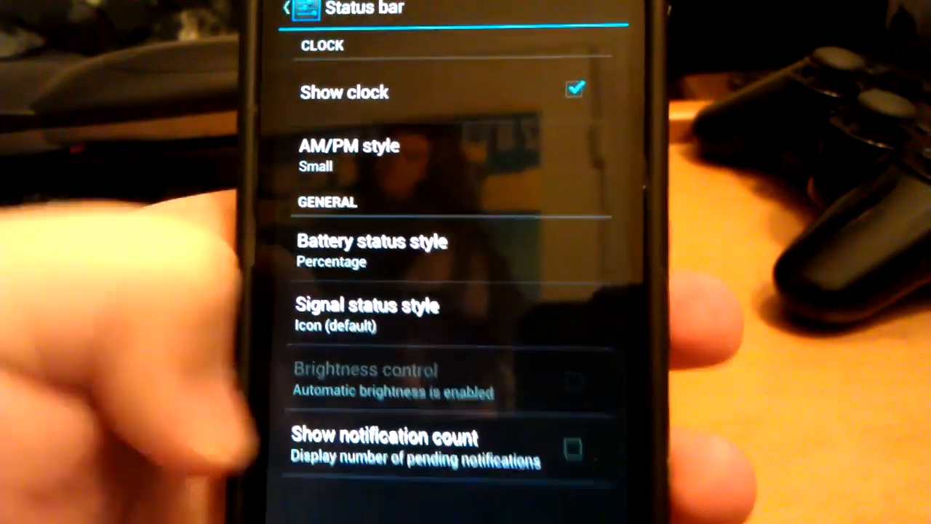
{"action": "left_click", "coordinate": [278, 11]}
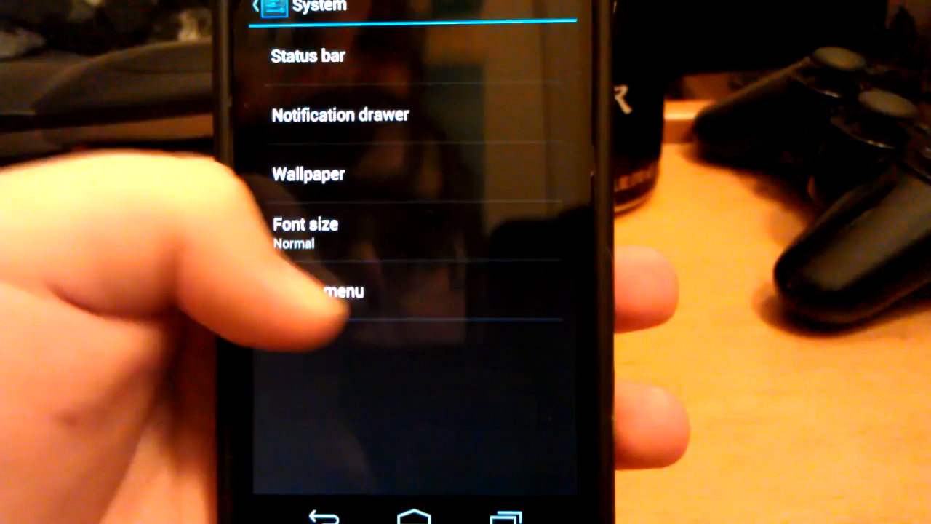
View a System entry, then return to and scroll through the main Settings list
{"action": "left_click", "coordinate": [342, 291]}
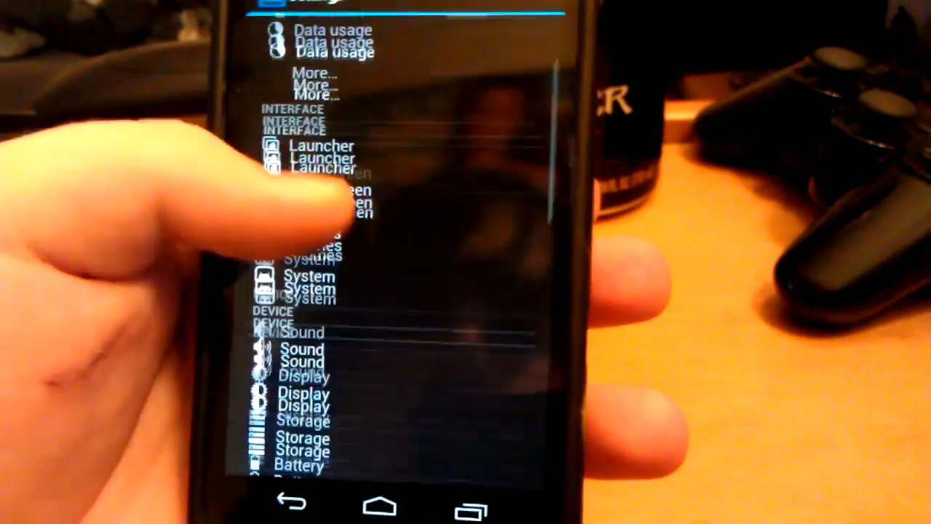
{"action": "scroll", "scroll_direction": "down", "scroll_amount": 3}
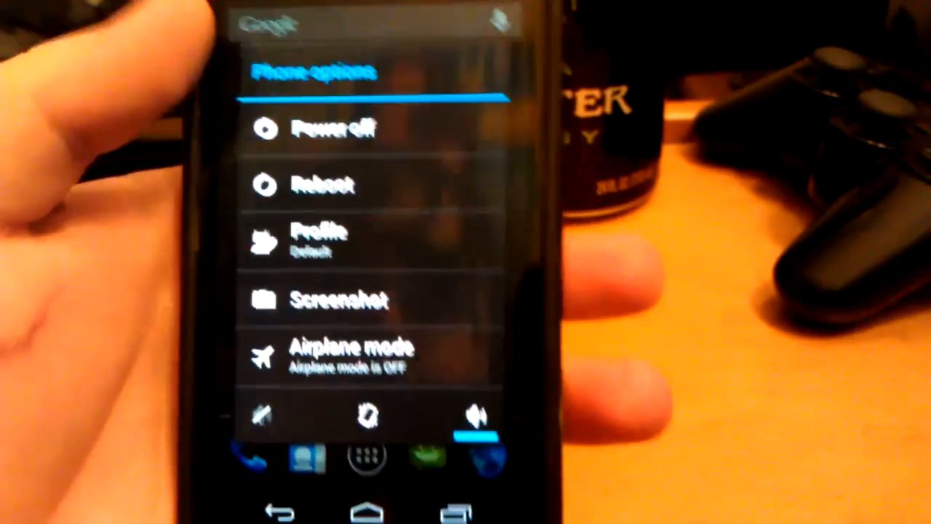
From the power menu, choose Reboot into Recovery and confirm
{"action": "left_click", "coordinate": [323, 186]}
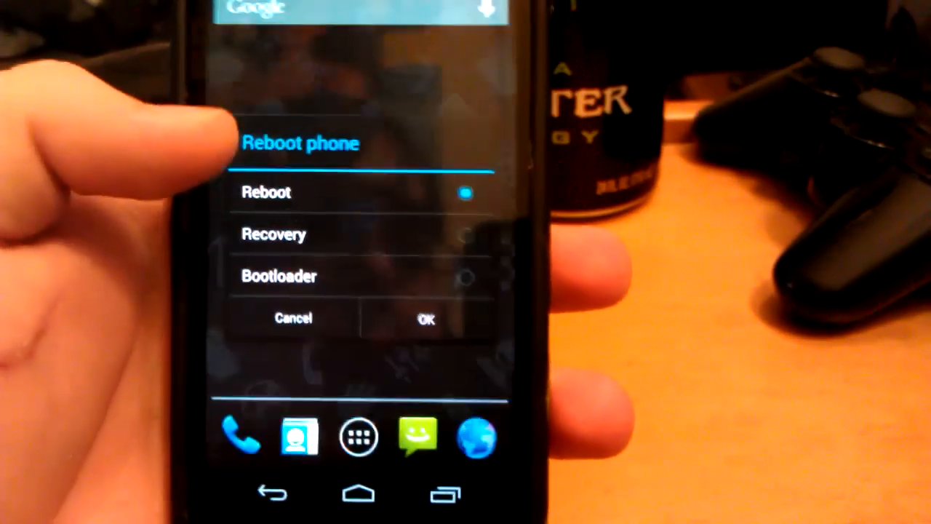
{"action": "left_click", "coordinate": [349, 233]}
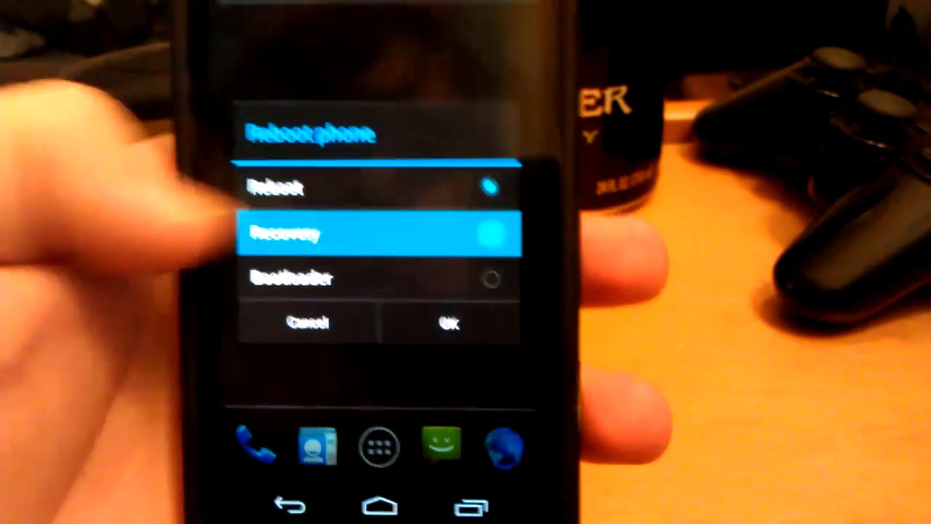
{"action": "left_click", "coordinate": [445, 323]}
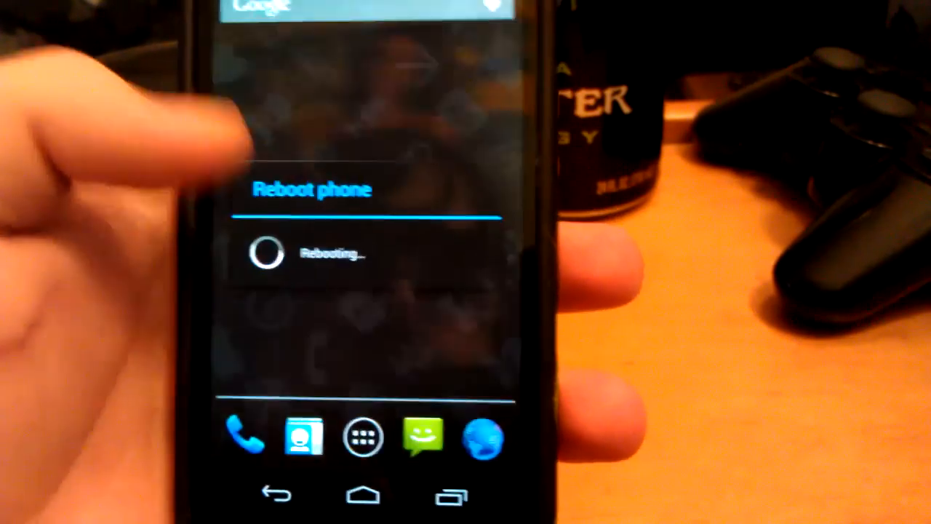